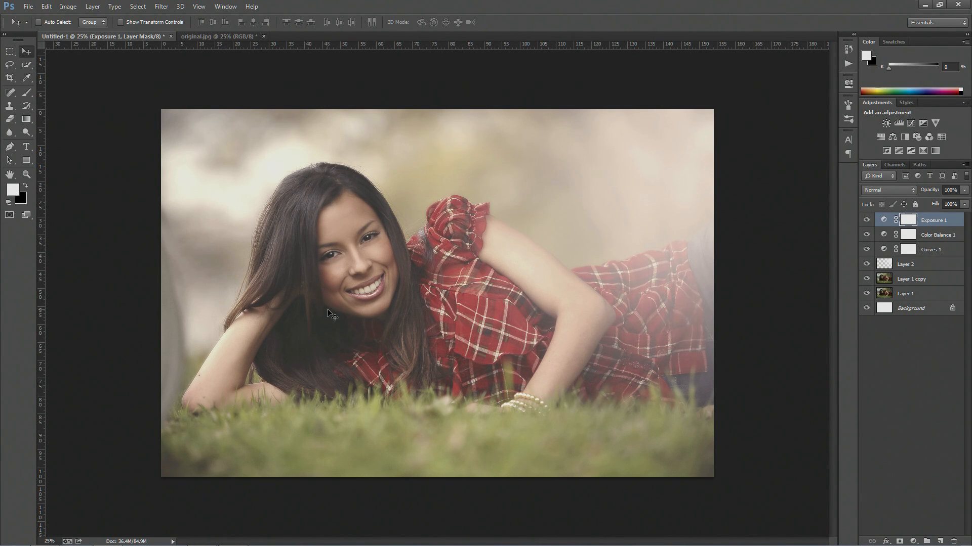
mouse_move(339, 319)
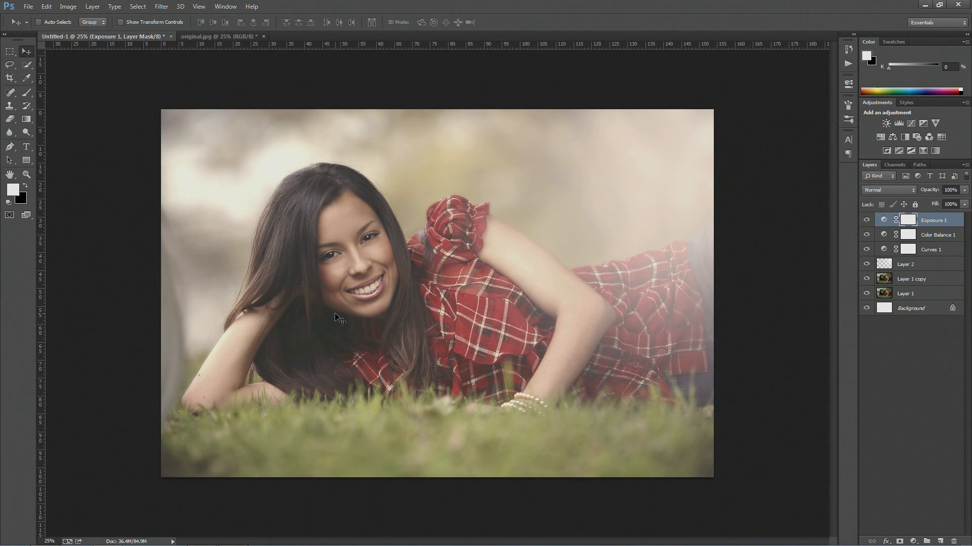
mouse_move(291, 225)
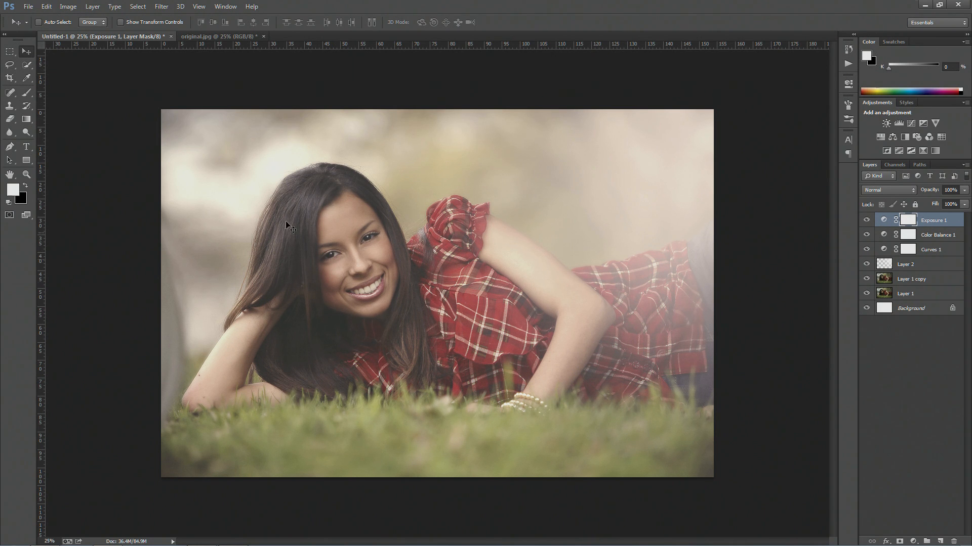
Compare the finished edit with the original and settle on the original.jpg document.
click(217, 37)
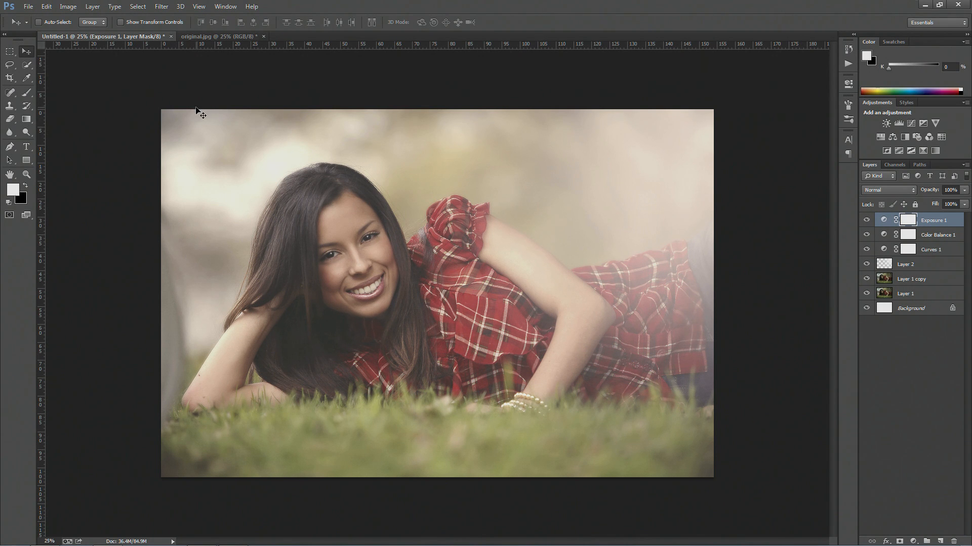
mouse_move(208, 114)
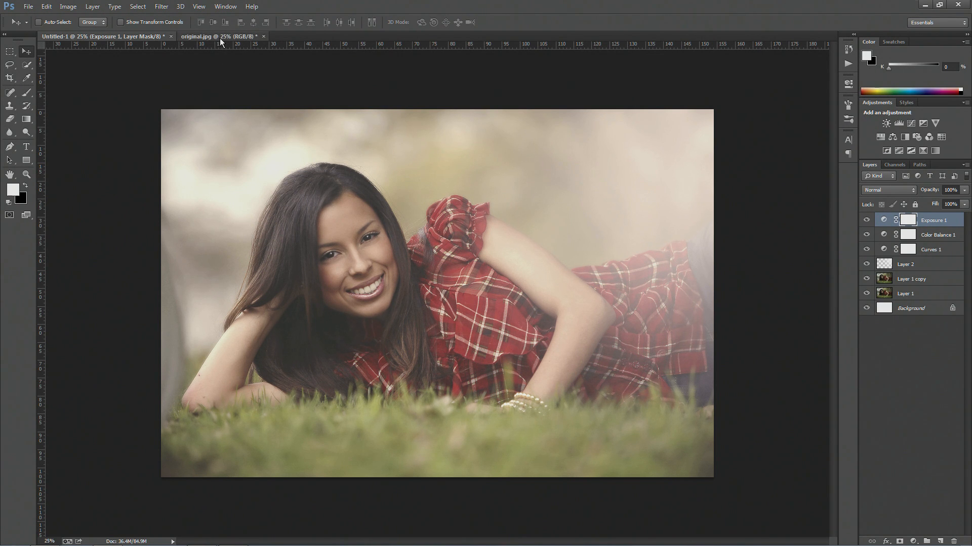
click(217, 36)
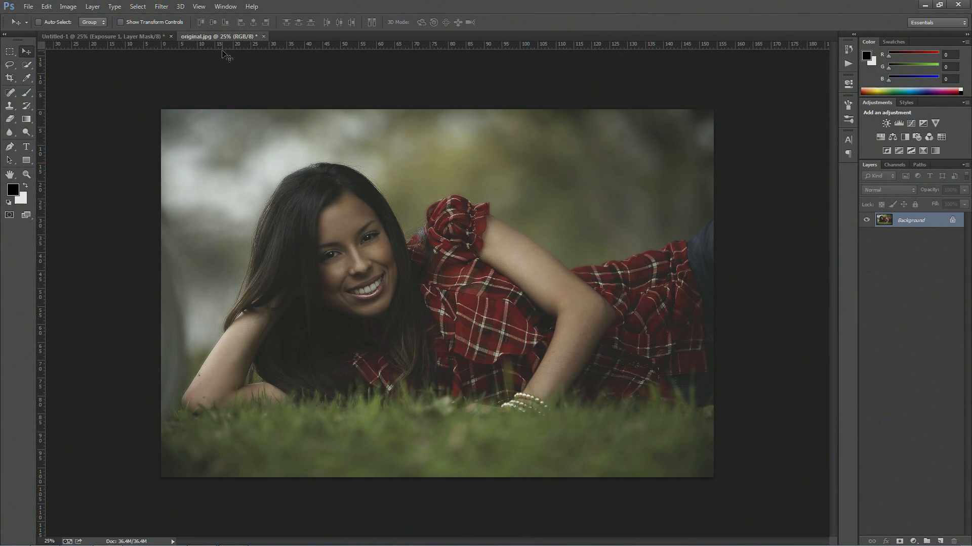
click(103, 36)
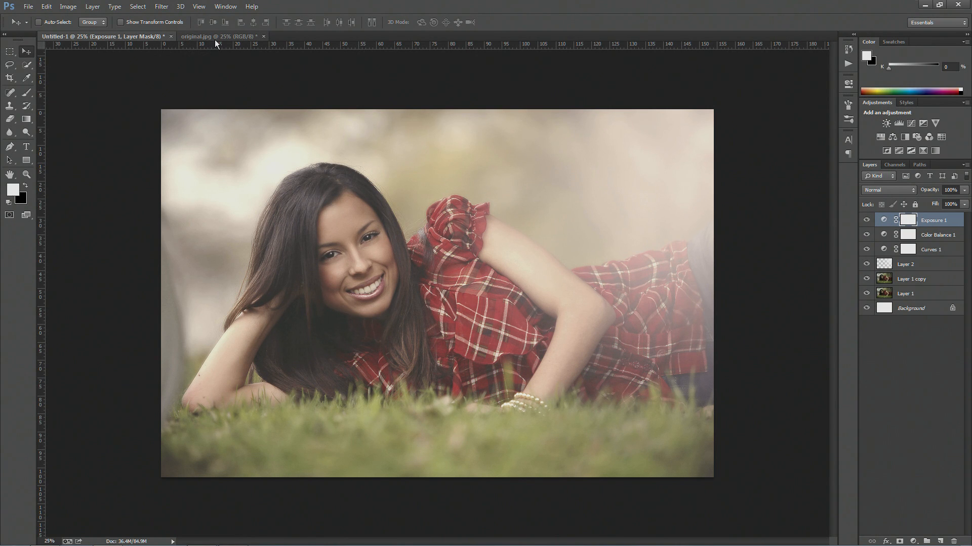
click(219, 37)
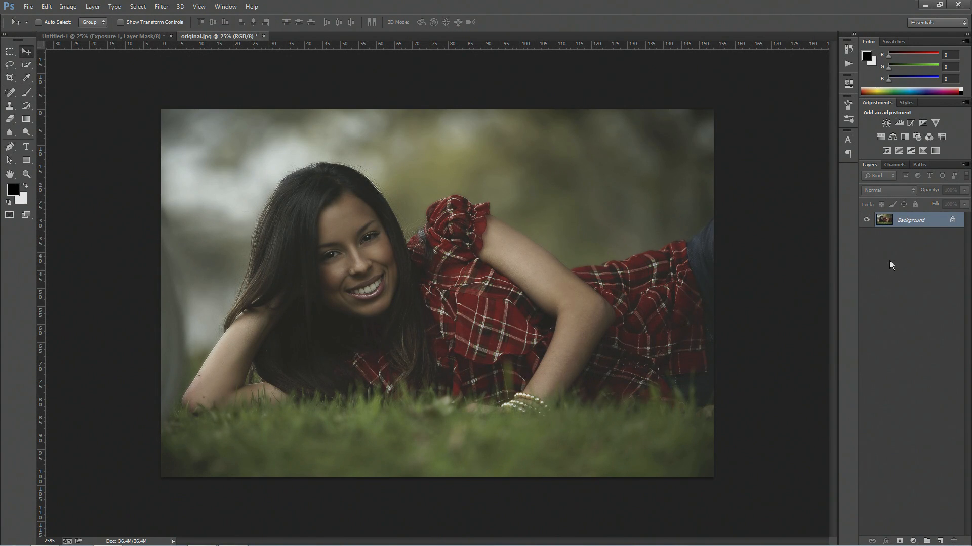
Duplicate the Background layer into a Background copy layer.
right_click(911, 219)
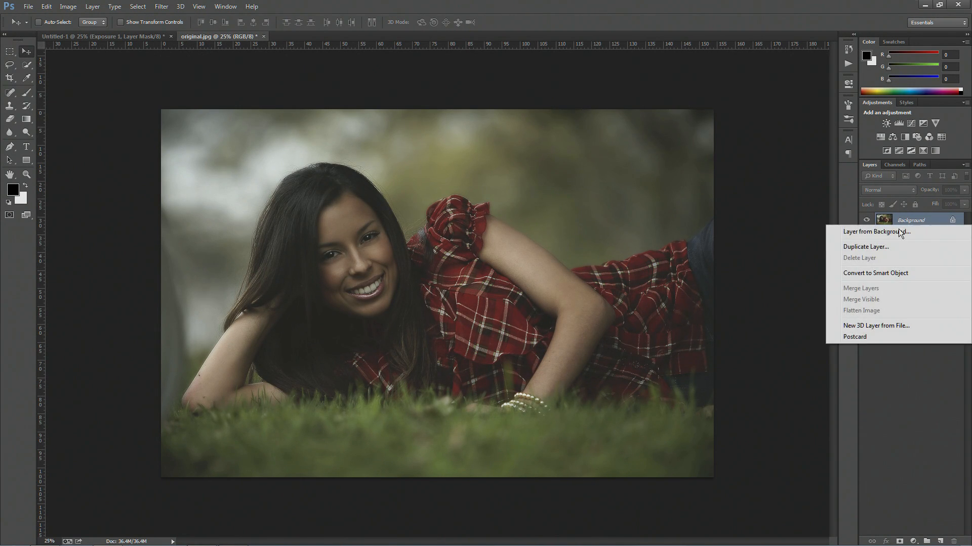
click(866, 247)
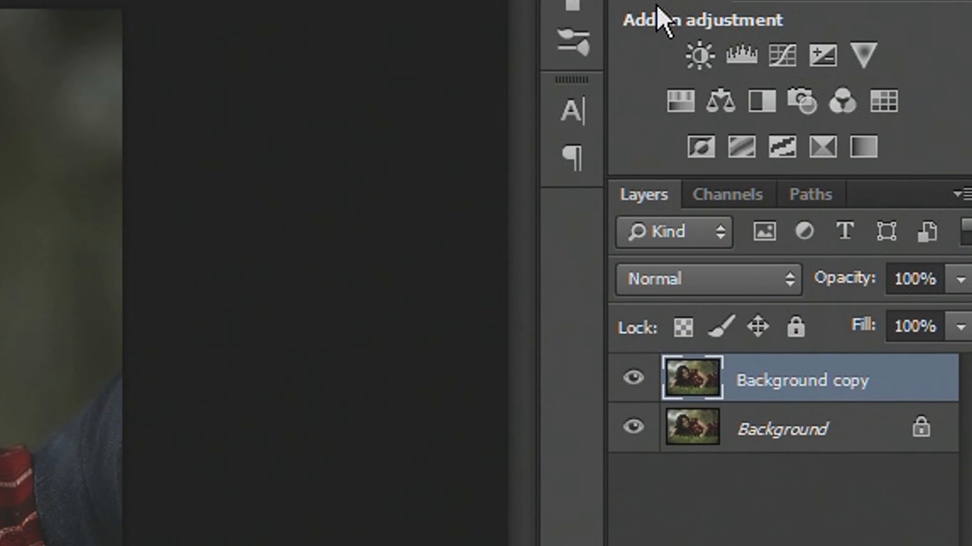
click(214, 7)
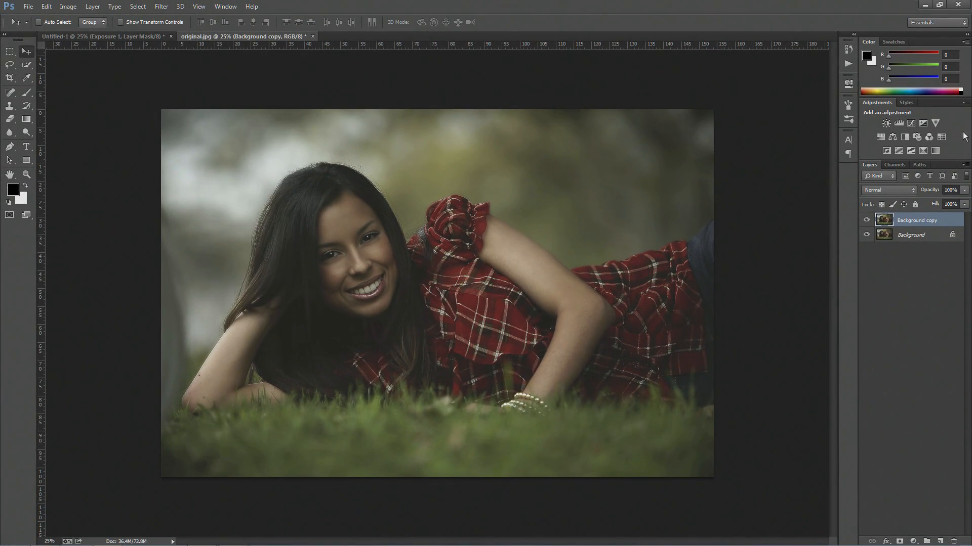
Add a Curves adjustment layer and raise its RGB curve to lighten the portrait.
click(890, 123)
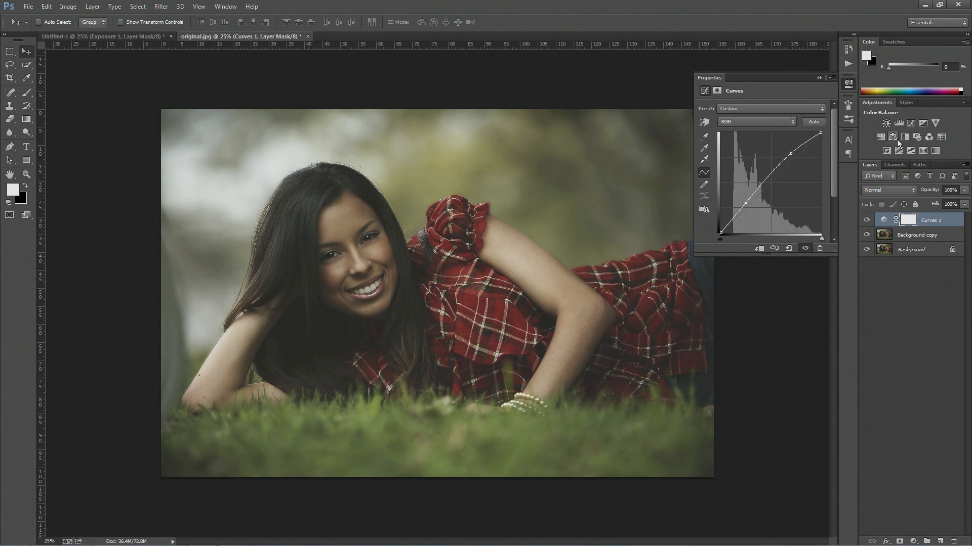
Add a Color Balance layer pushing midtones, highlights and shadows toward red for a warmer cast.
click(891, 137)
text(+15)
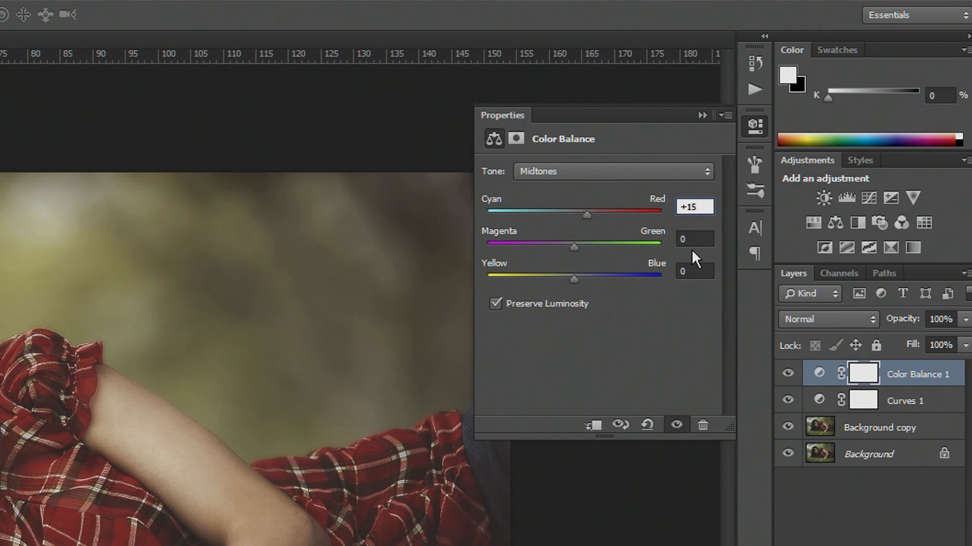
mouse_move(692, 241)
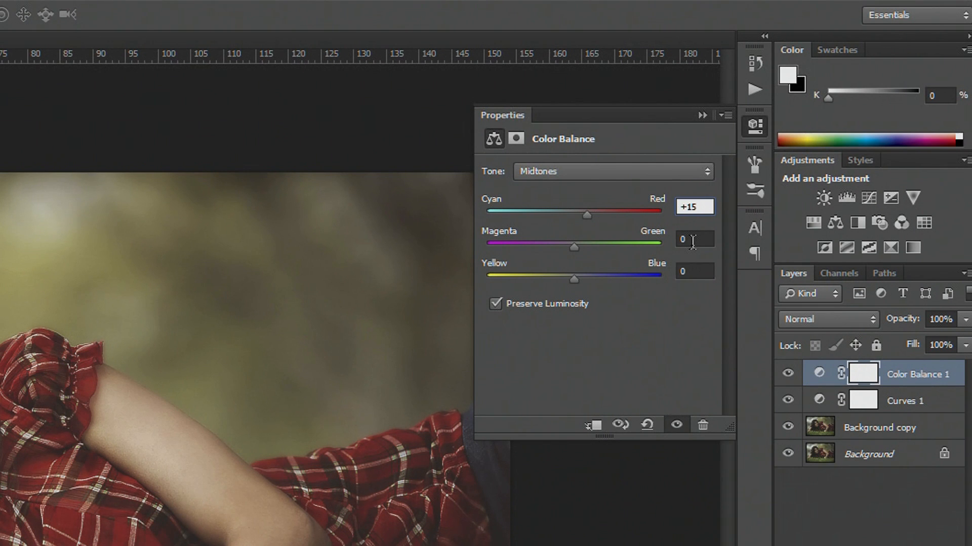
click(694, 271)
text(+21)
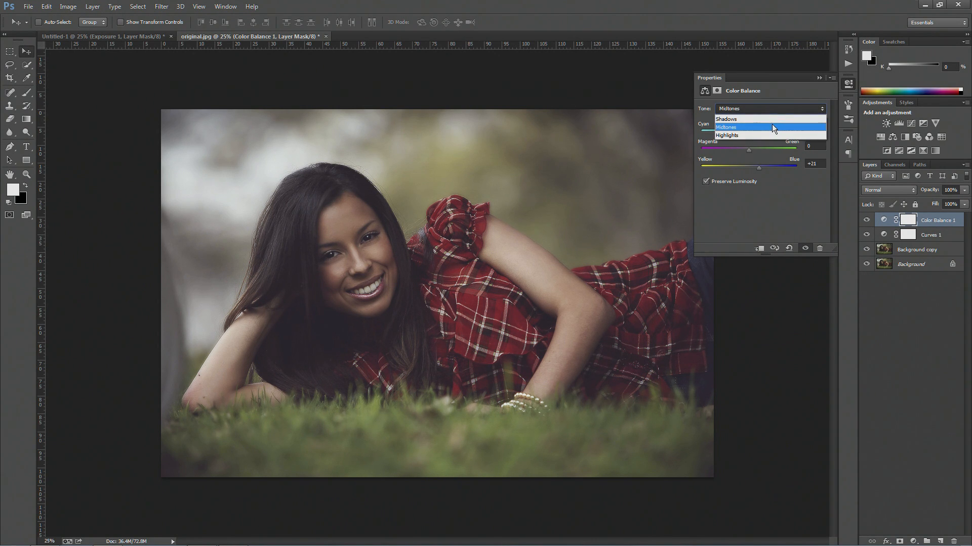
click(727, 135)
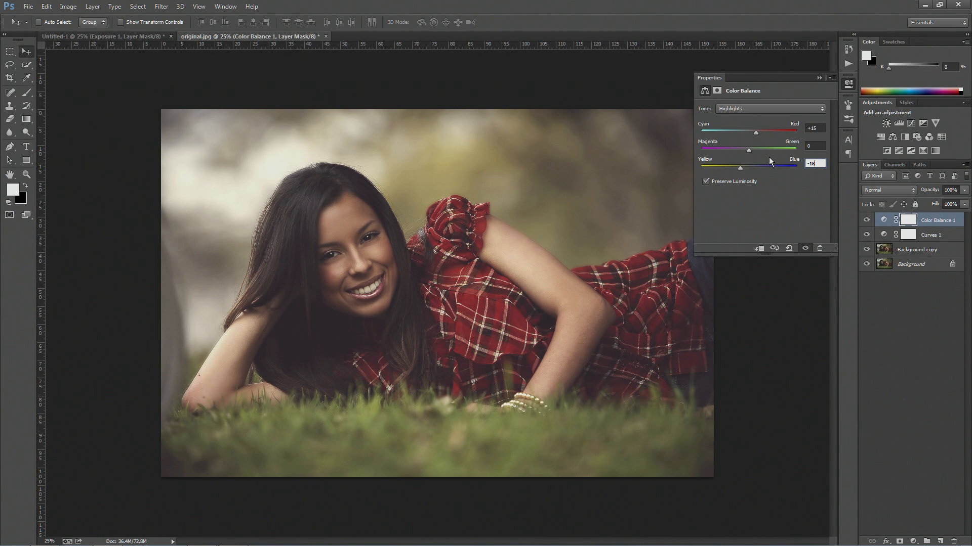
click(768, 109)
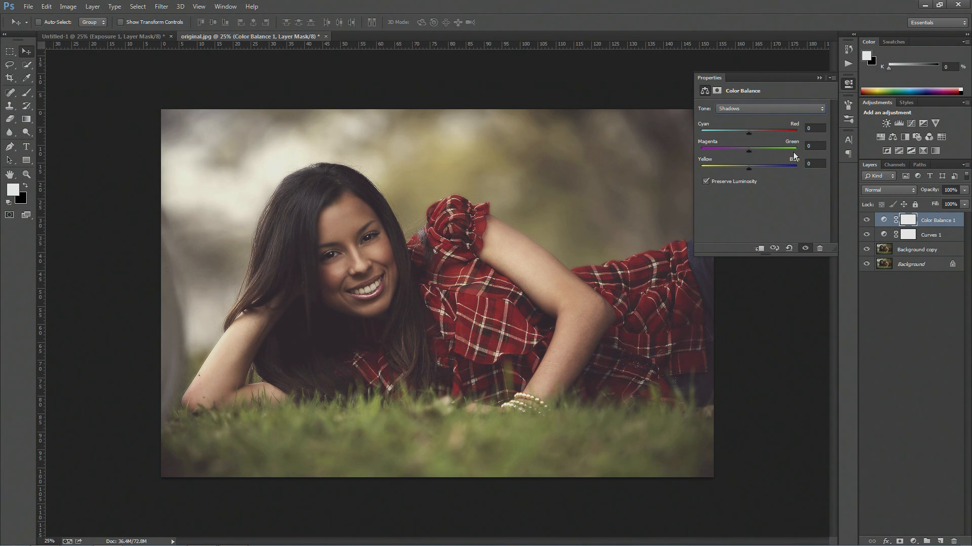
click(813, 128)
text(-2)
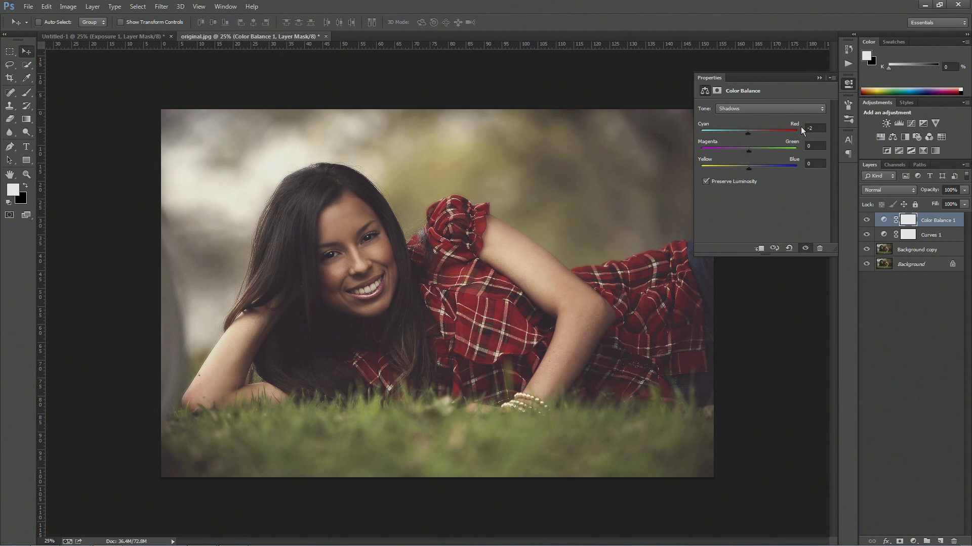
mouse_move(780, 112)
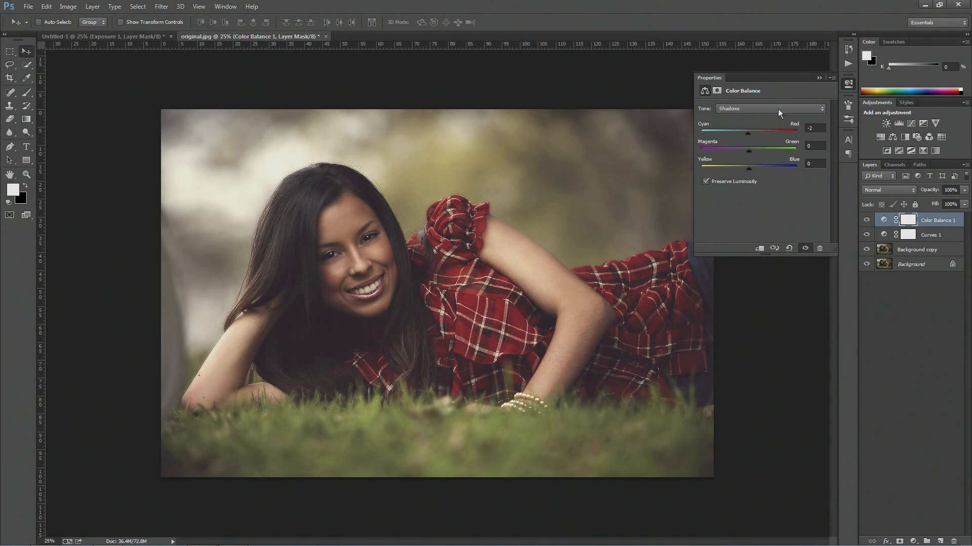
click(819, 78)
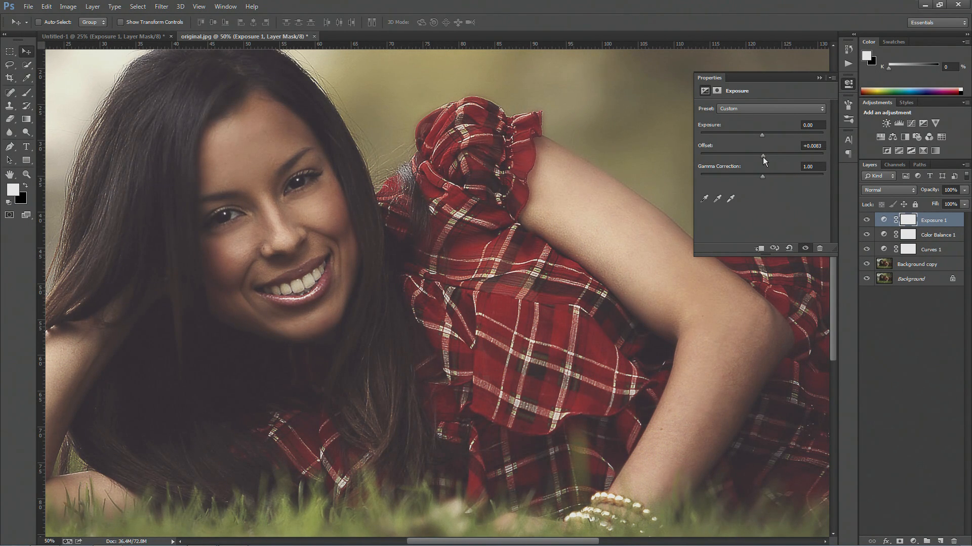
mouse_move(763, 170)
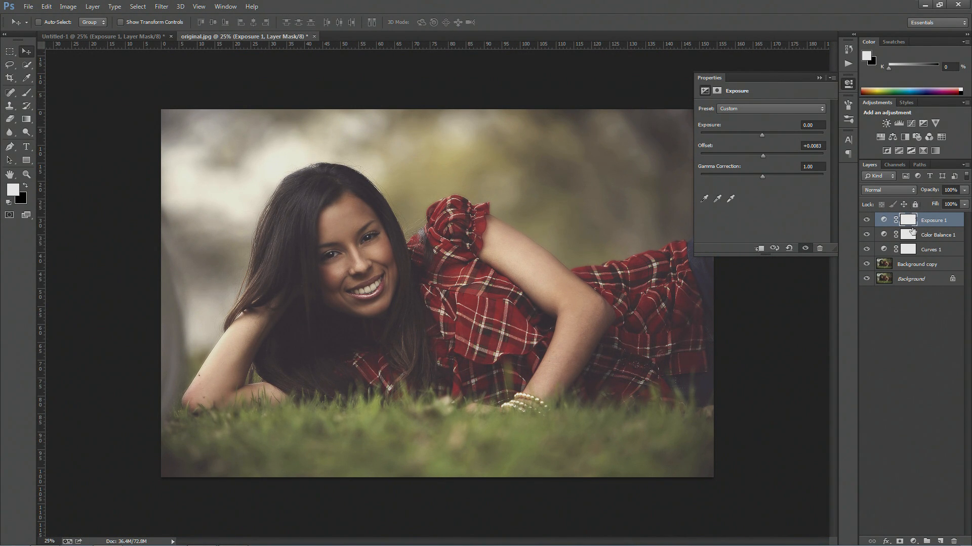
Make the Background copy layer active again beneath the Exposure adjustment.
click(917, 265)
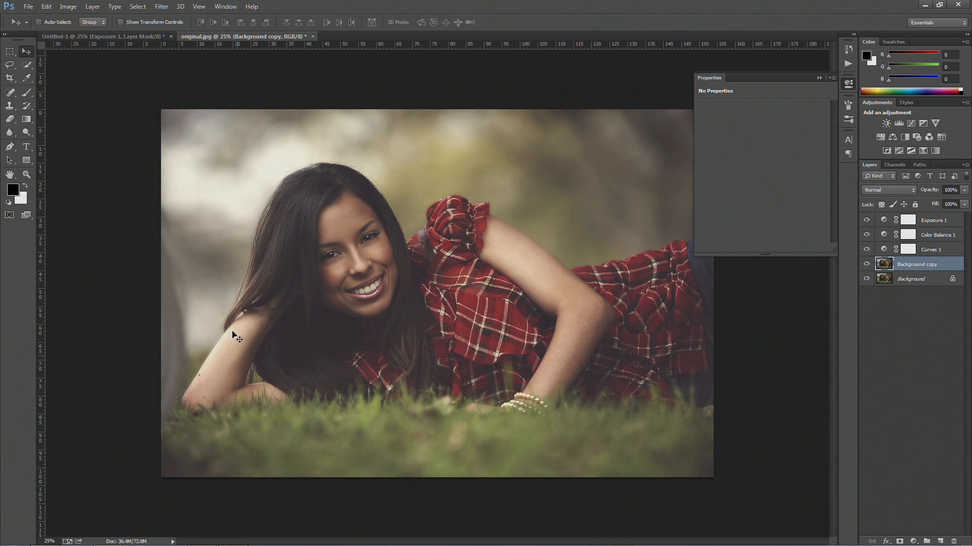
mouse_move(3, 5)
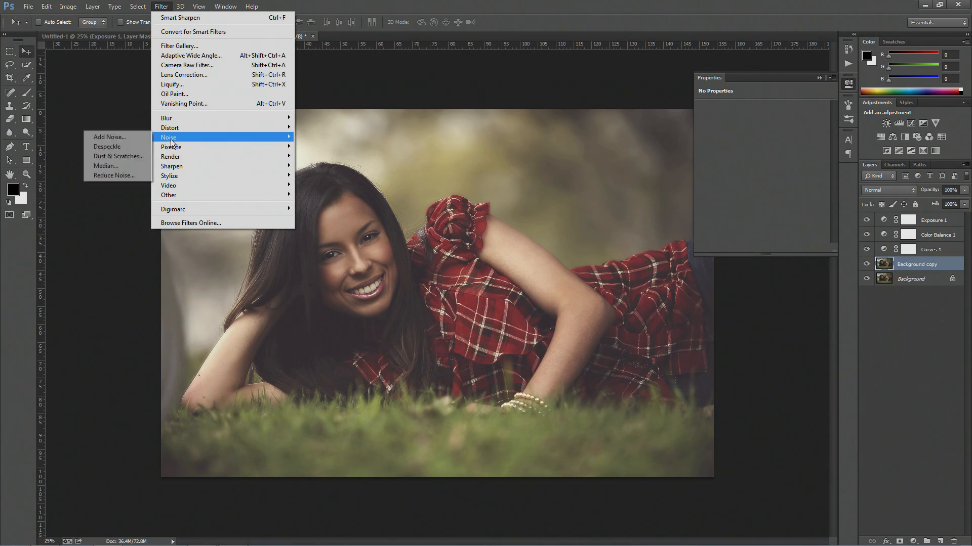
Set up Add Noise with monochromatic uniform noise around 16% on the Background copy.
click(110, 137)
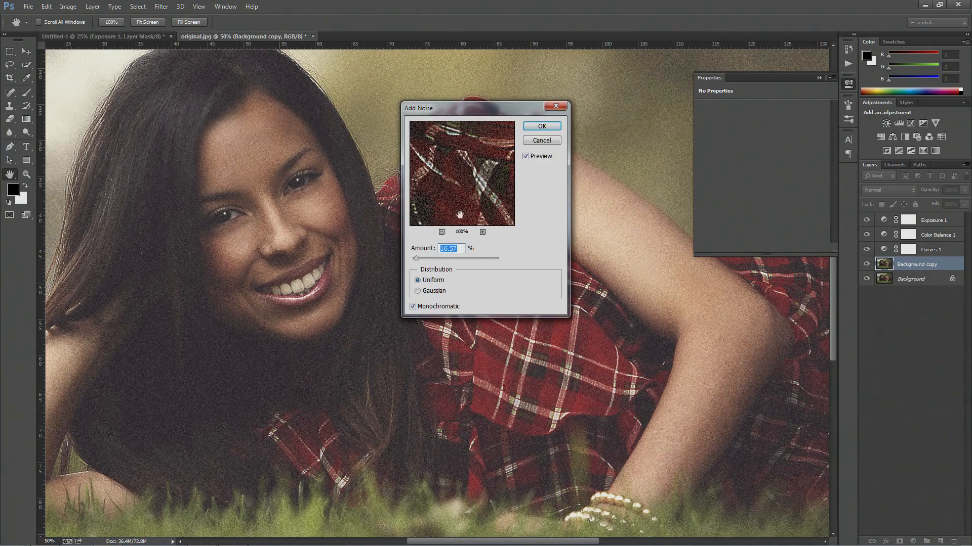
Apply the monochromatic noise to the Background copy layer.
click(541, 126)
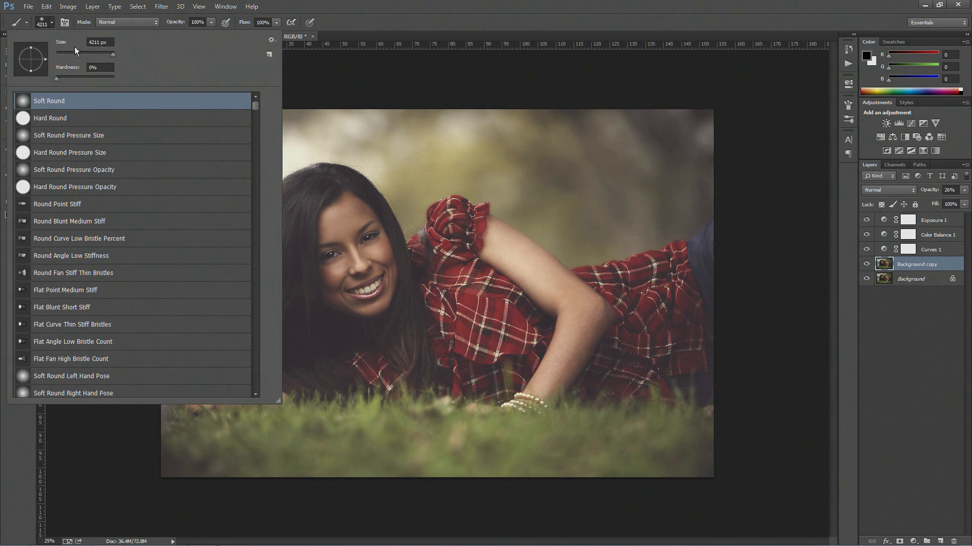
mouse_move(942, 536)
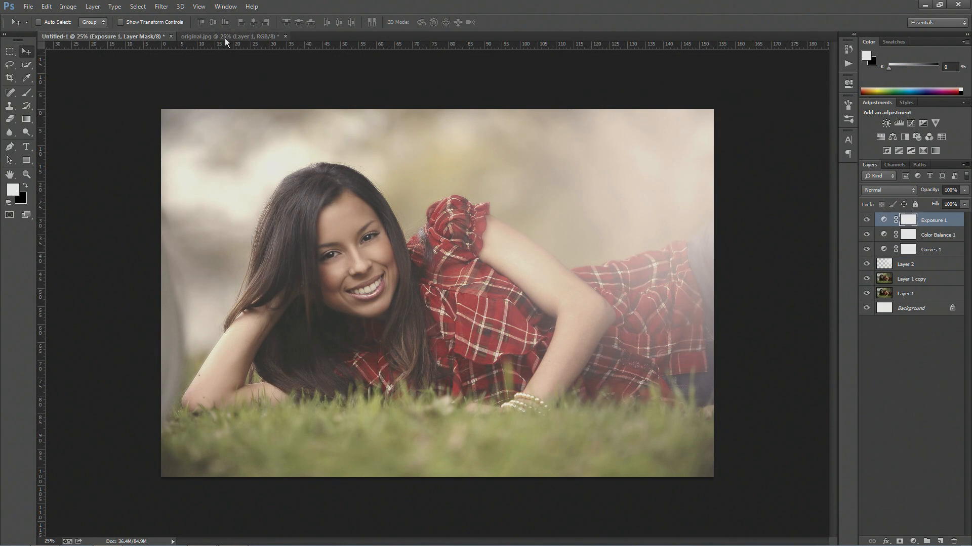
mouse_move(233, 37)
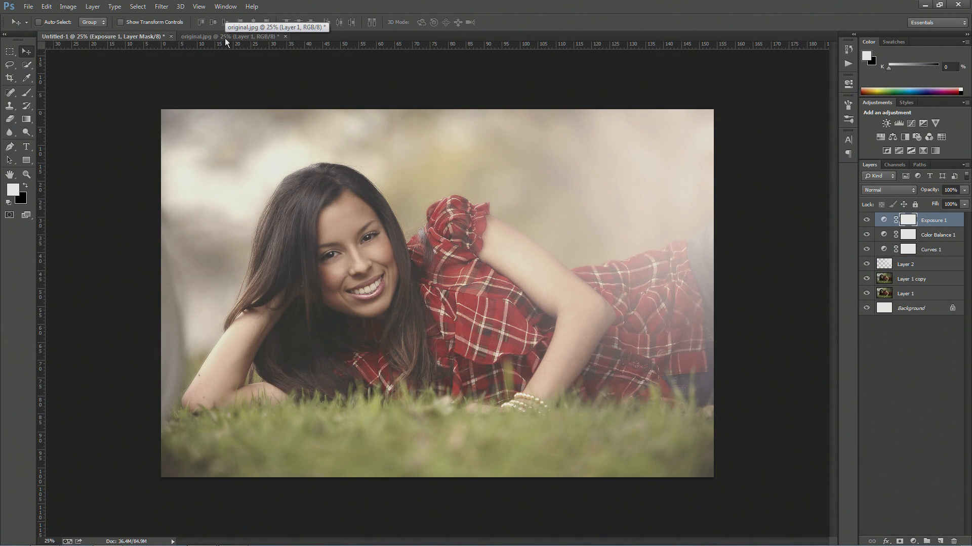
Review the Exposure 1 settings, then show Color Balance 1's midtones at +15 red and +21 blue.
click(230, 37)
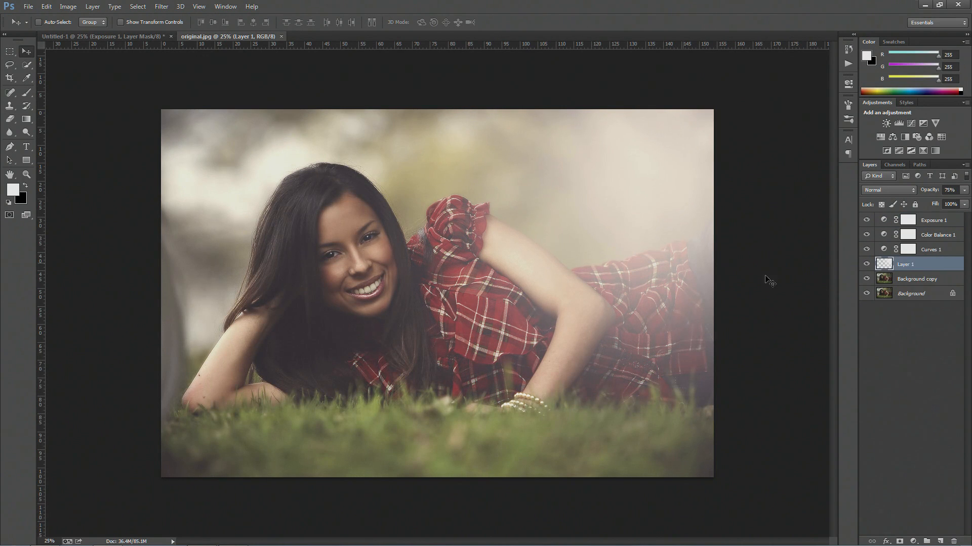
click(935, 219)
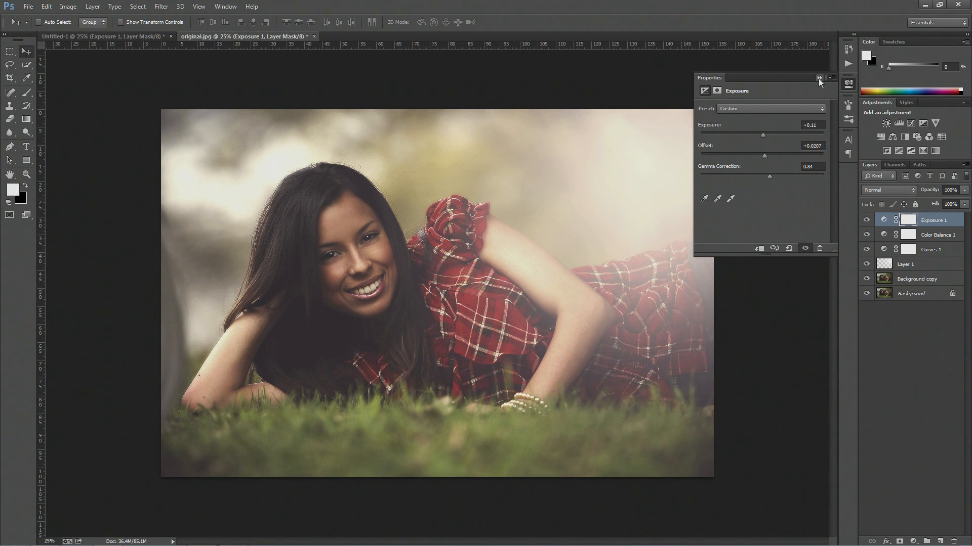
click(819, 78)
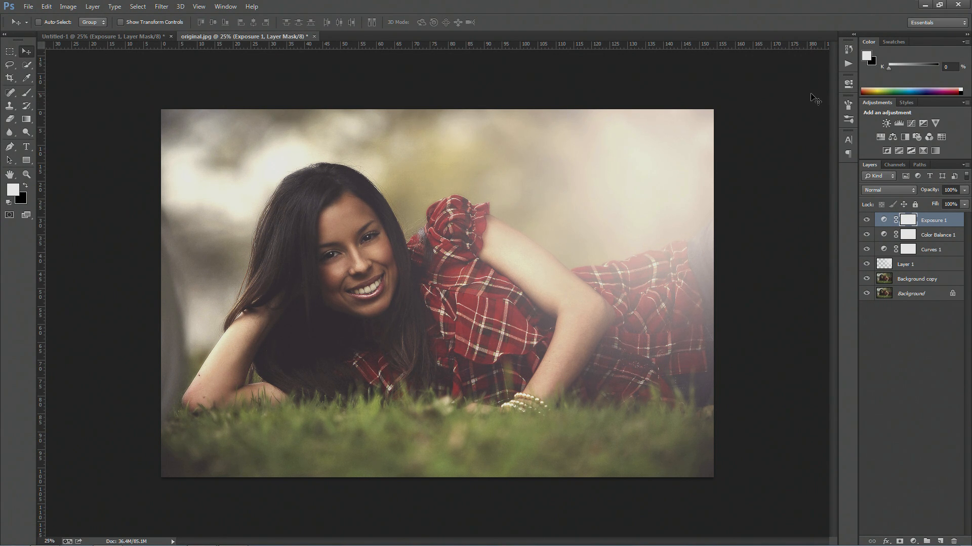
click(932, 234)
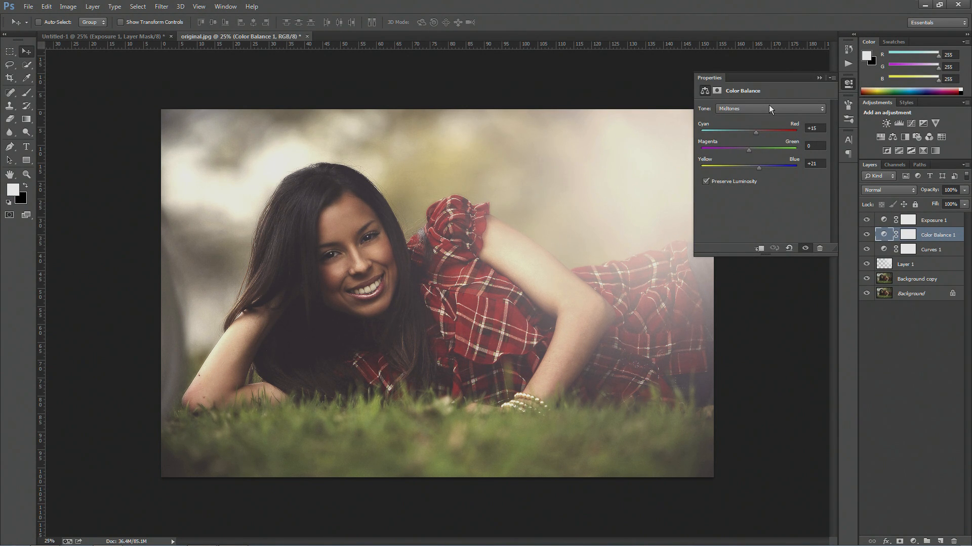
Review the Color Balance shadows, midtones and highlights values, then close the settings unchanged.
click(768, 108)
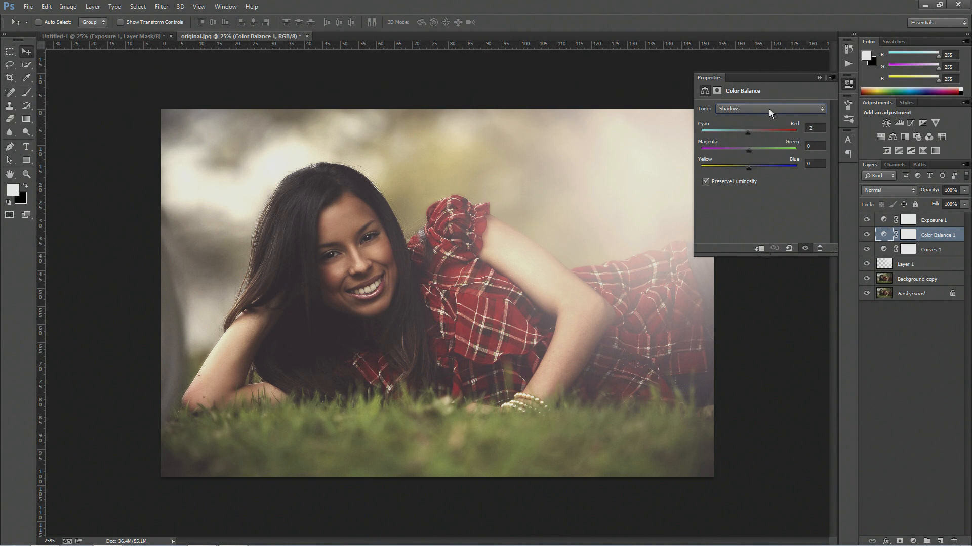
click(770, 108)
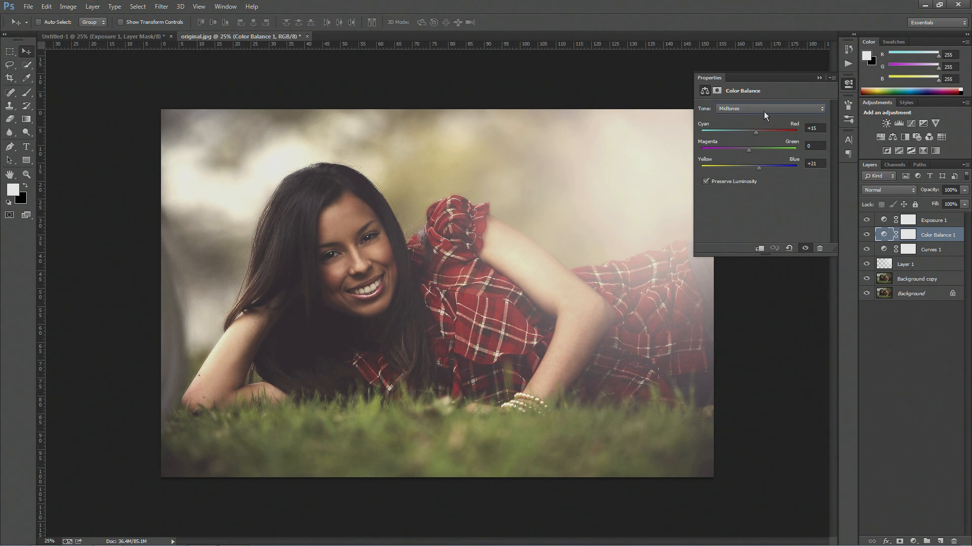
click(770, 108)
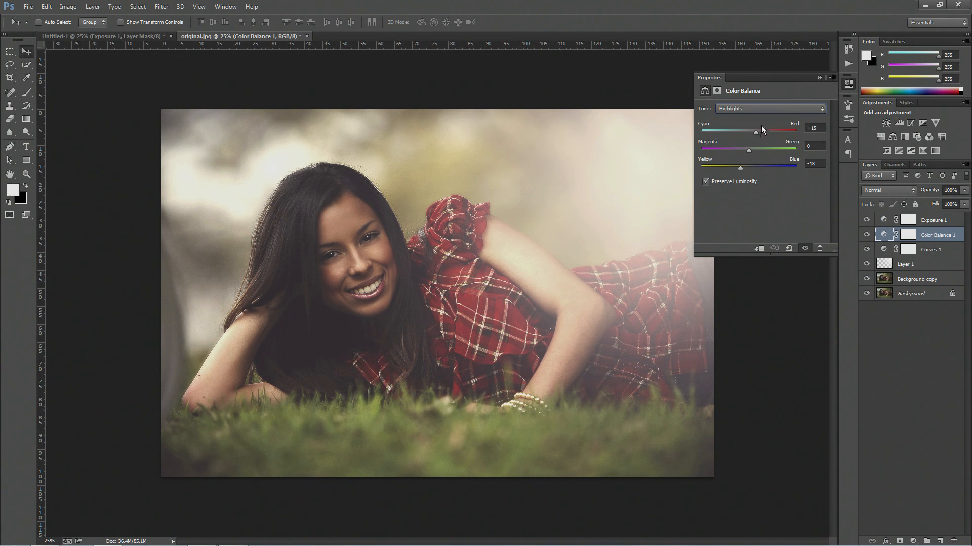
click(768, 108)
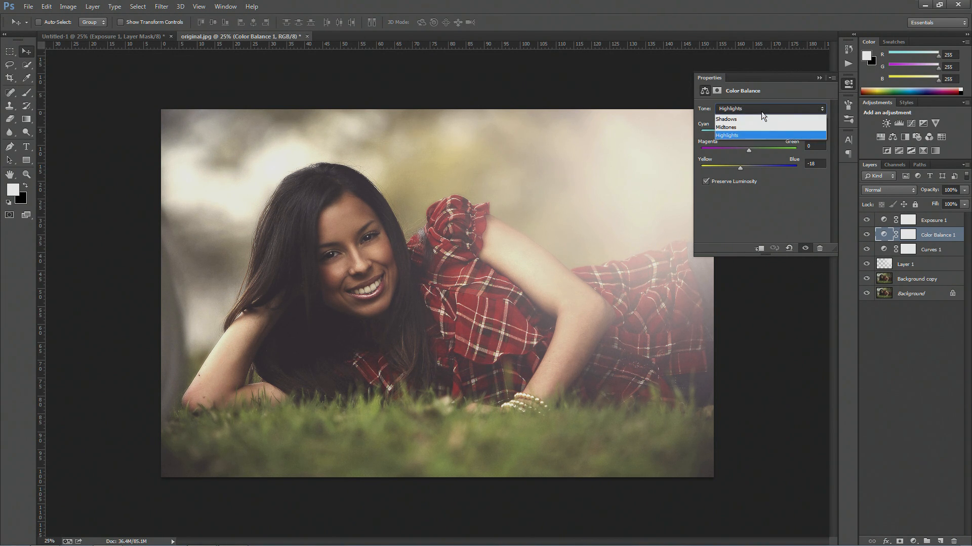
click(726, 128)
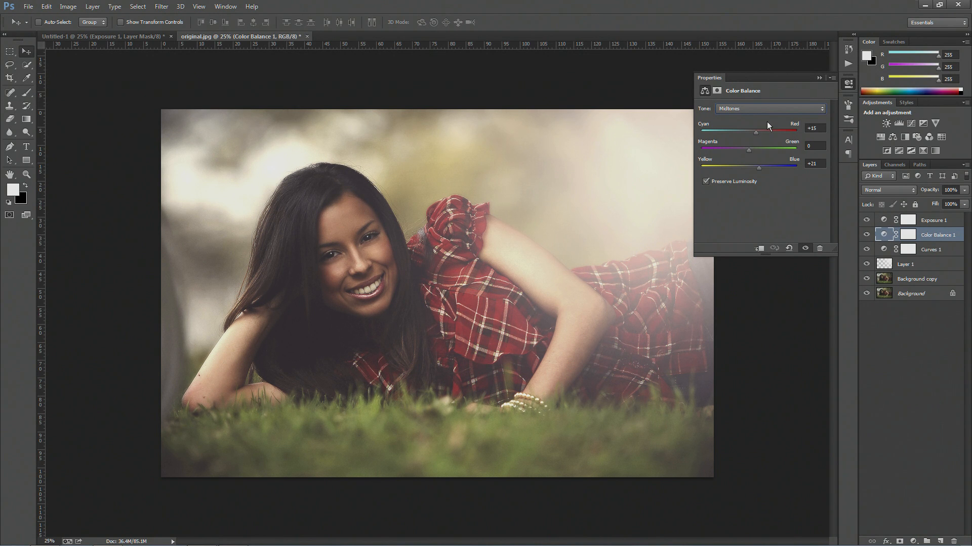
mouse_move(752, 93)
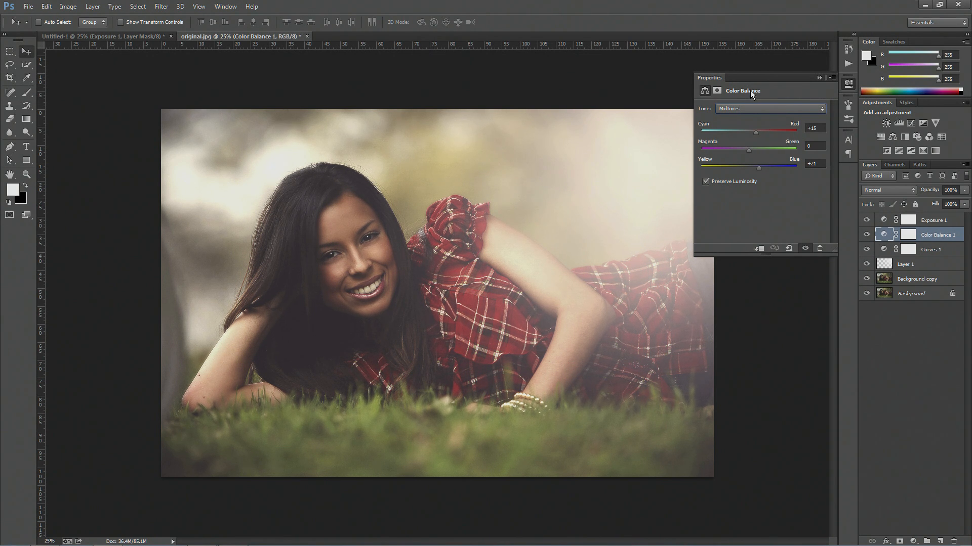
mouse_move(758, 128)
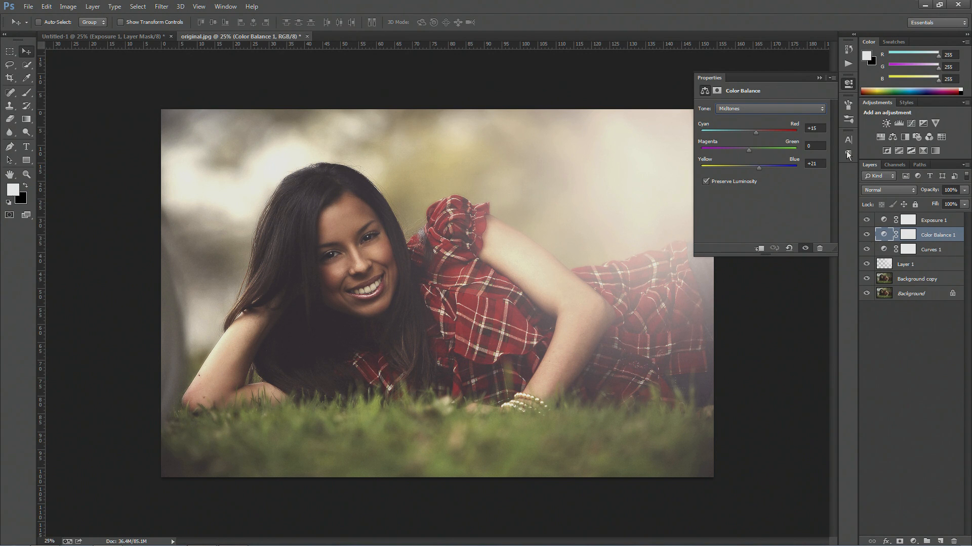
click(820, 78)
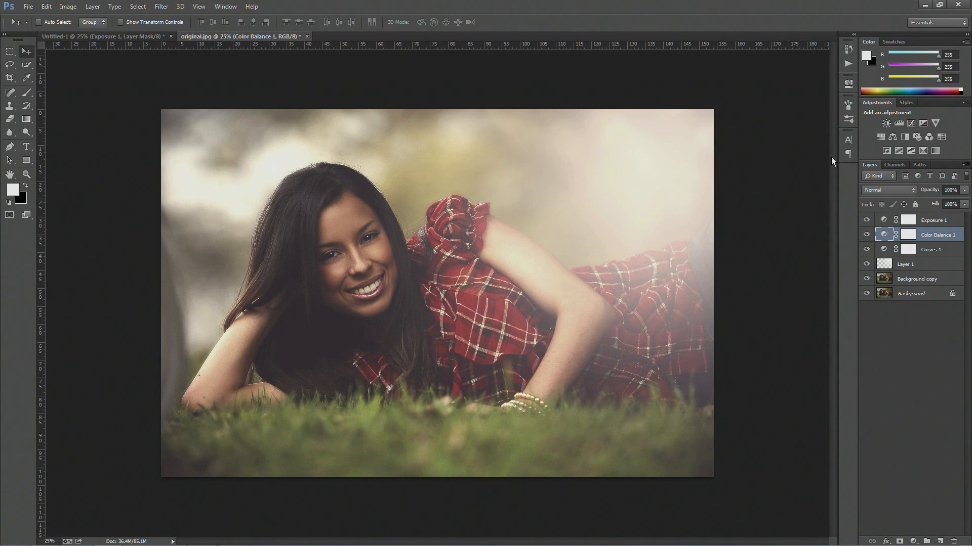
mouse_move(776, 208)
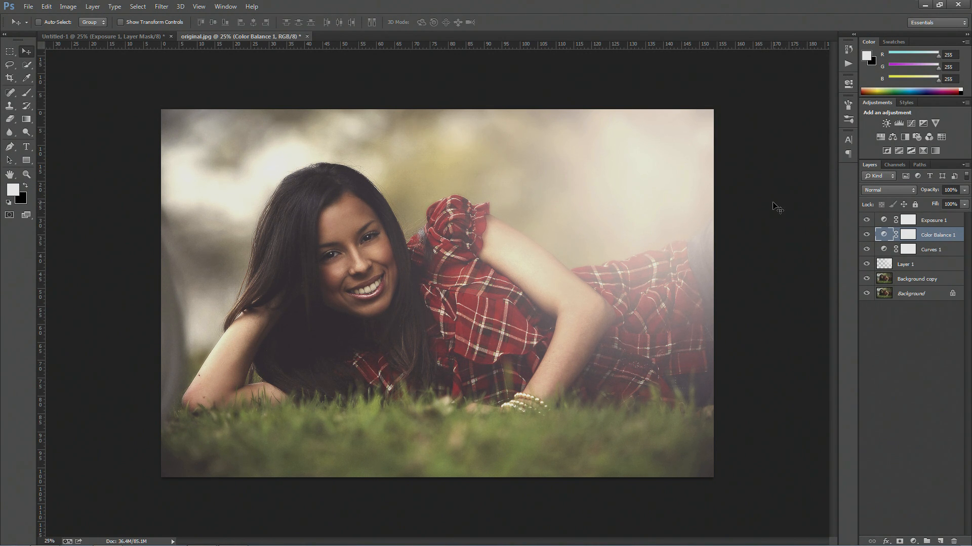
mouse_move(757, 250)
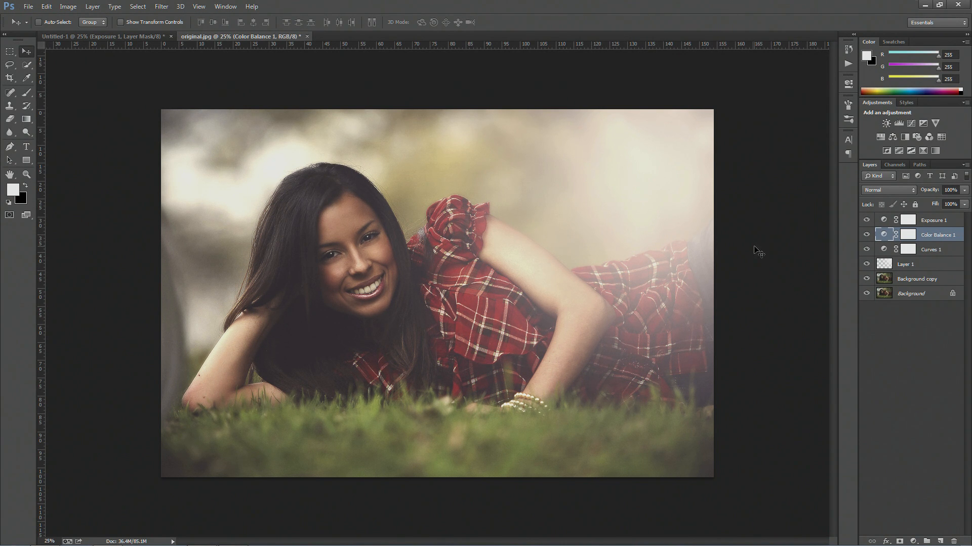
mouse_move(741, 219)
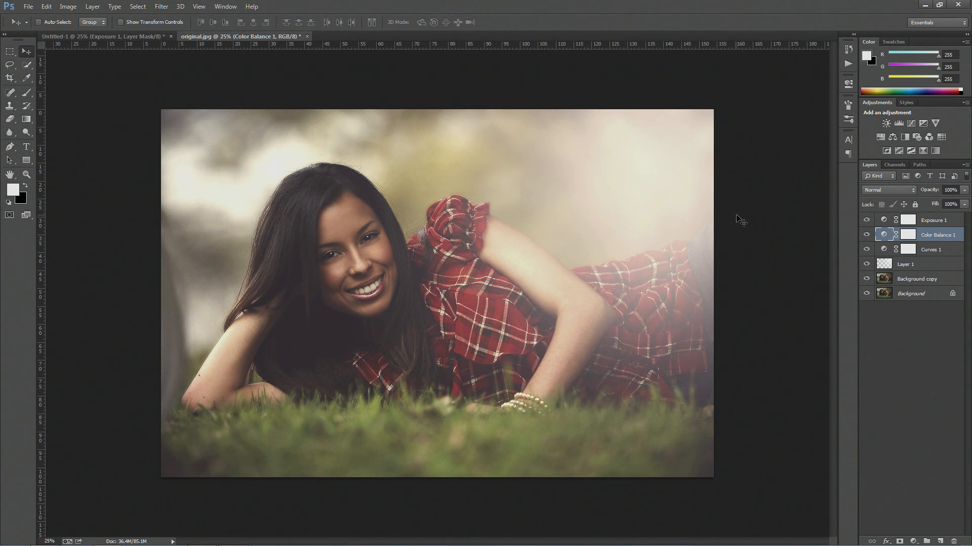
mouse_move(742, 227)
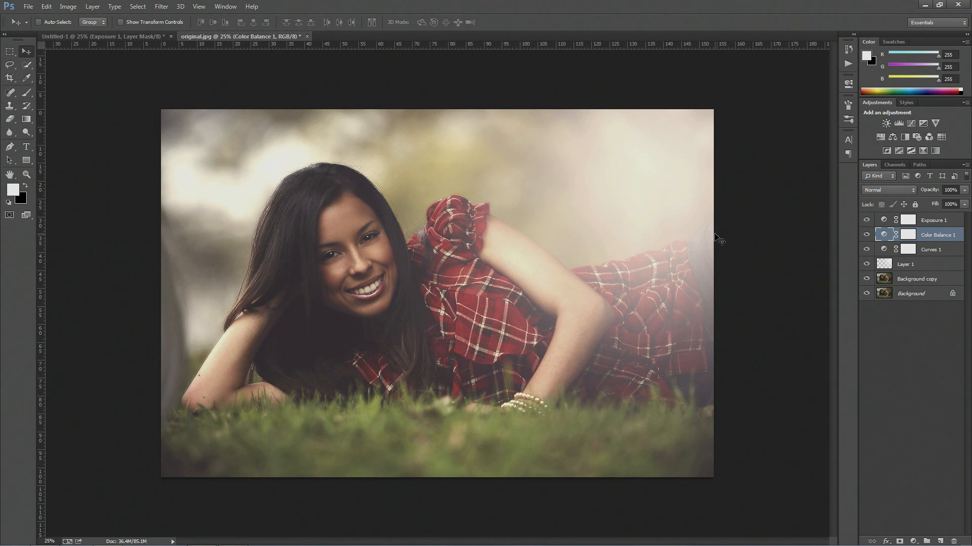
mouse_move(707, 194)
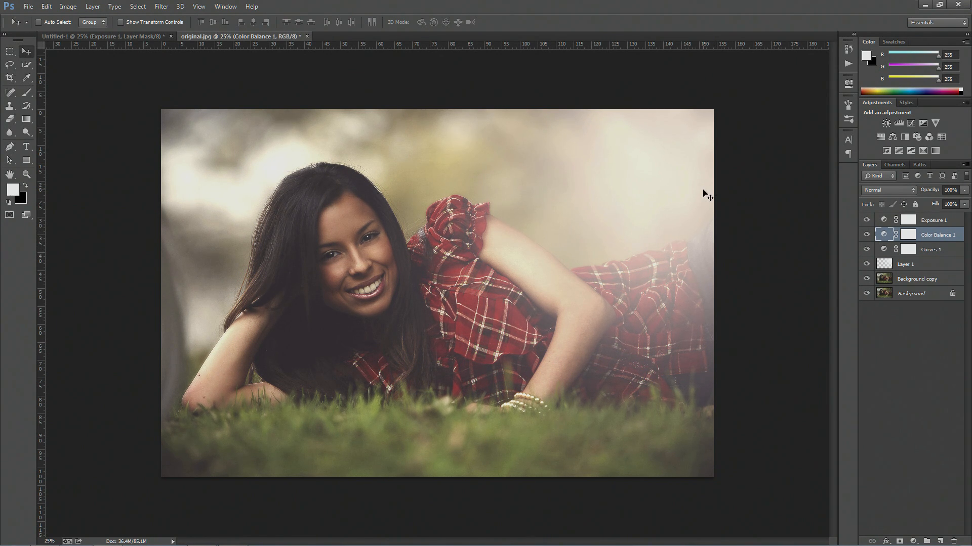